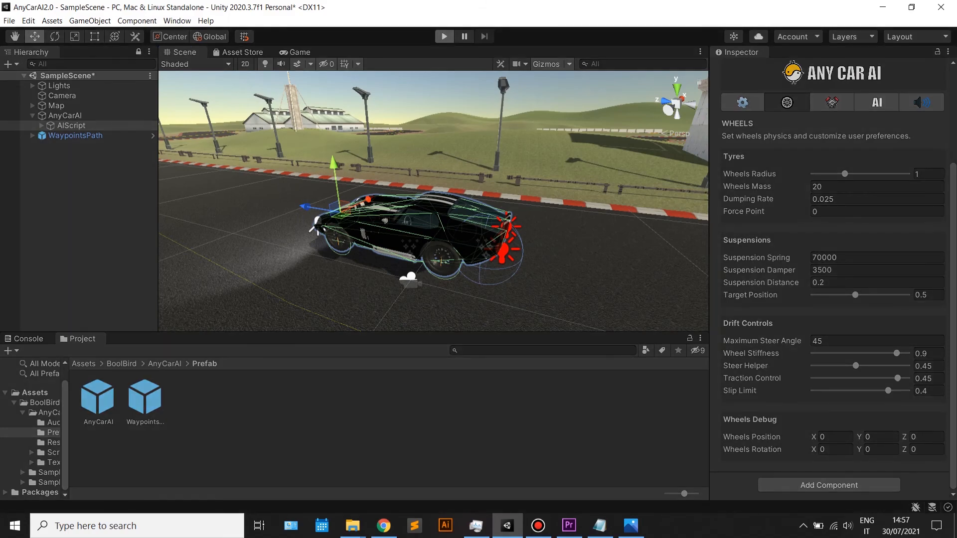
Test-drive the AnyCarAI car around the track in Play mode, then stop play
{"action": "left_click", "coordinate": [445, 35]}
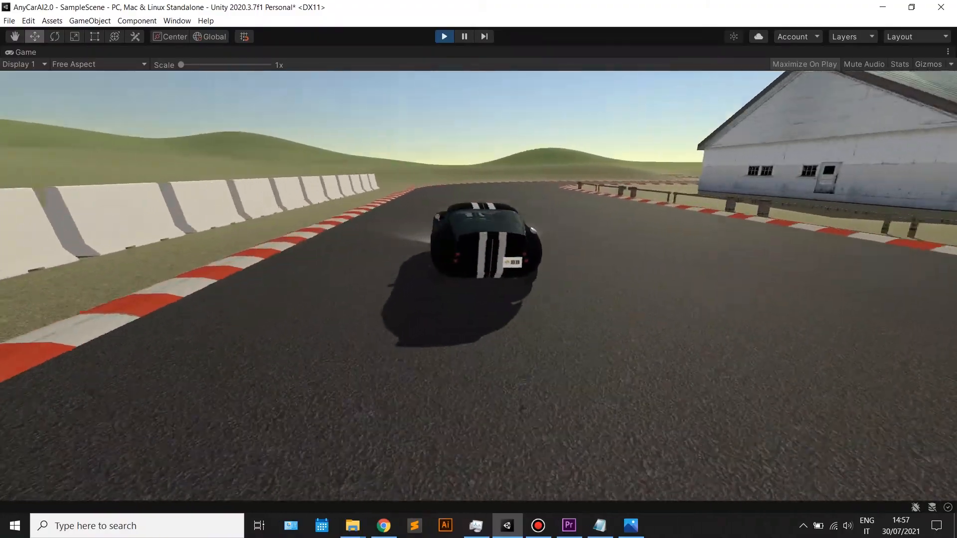
{"action": "left_click", "coordinate": [445, 36]}
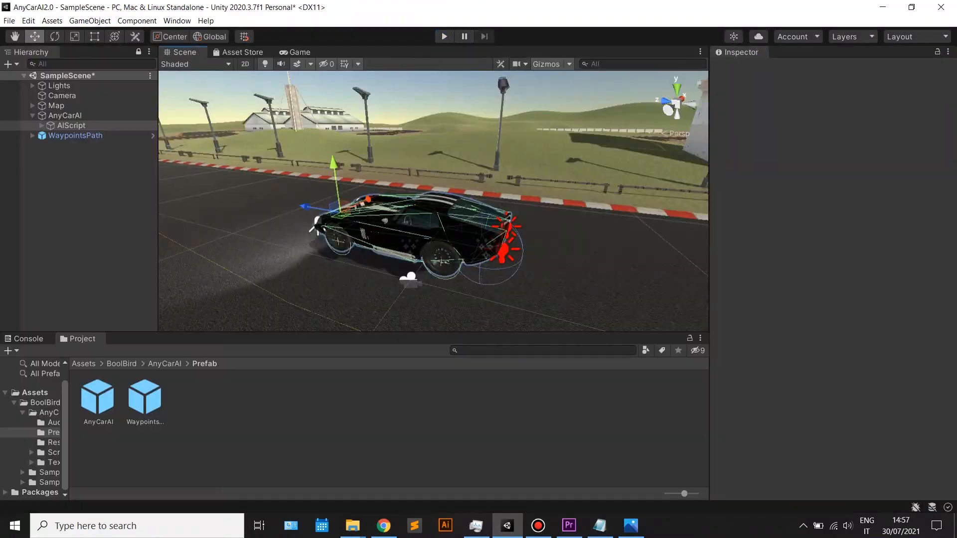
Retune AnyCarAI's Drift Controls: stiffness 0.876, steer helper 0.597, traction 0.433, slip limit 0.383
{"action": "left_click", "coordinate": [71, 126]}
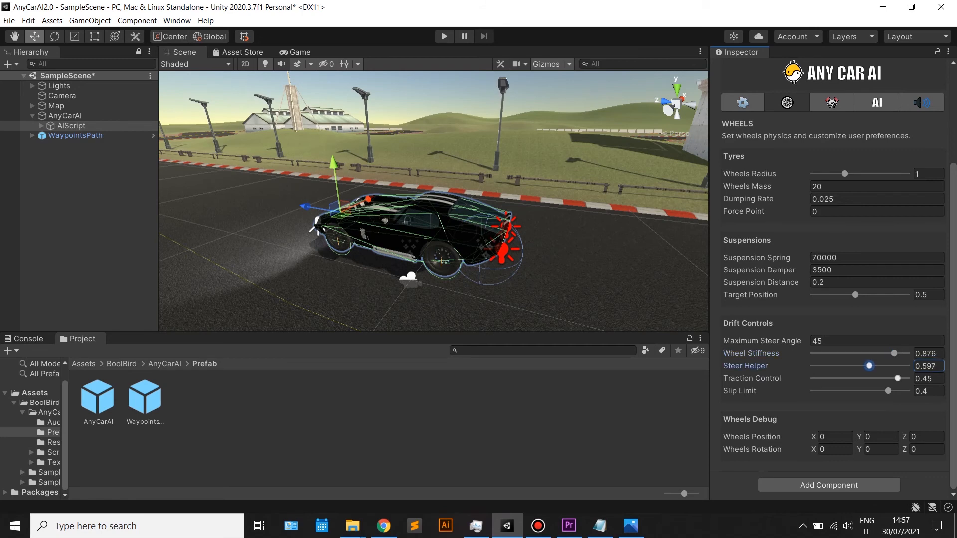
{"action": "left_click_drag", "start_coordinate": [897, 390], "coordinate": [886, 391]}
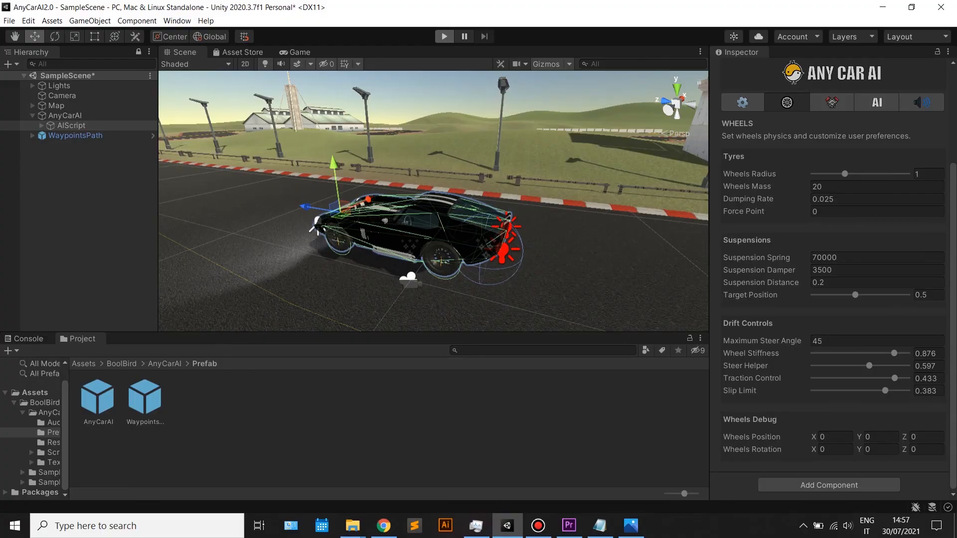
{"action": "left_click", "coordinate": [445, 36]}
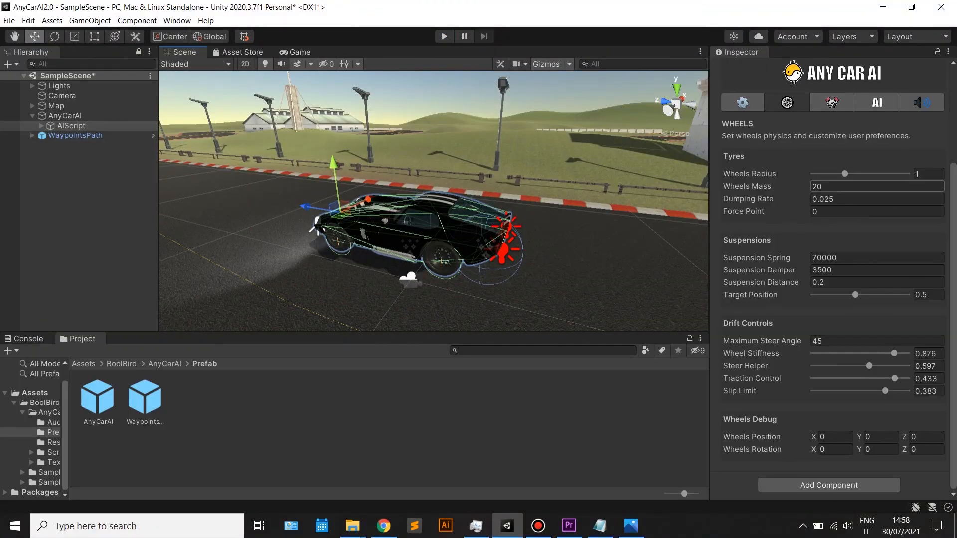
Review the engine settings, keeping Four Wheel Drive and 5 gears
{"action": "left_click", "coordinate": [831, 102]}
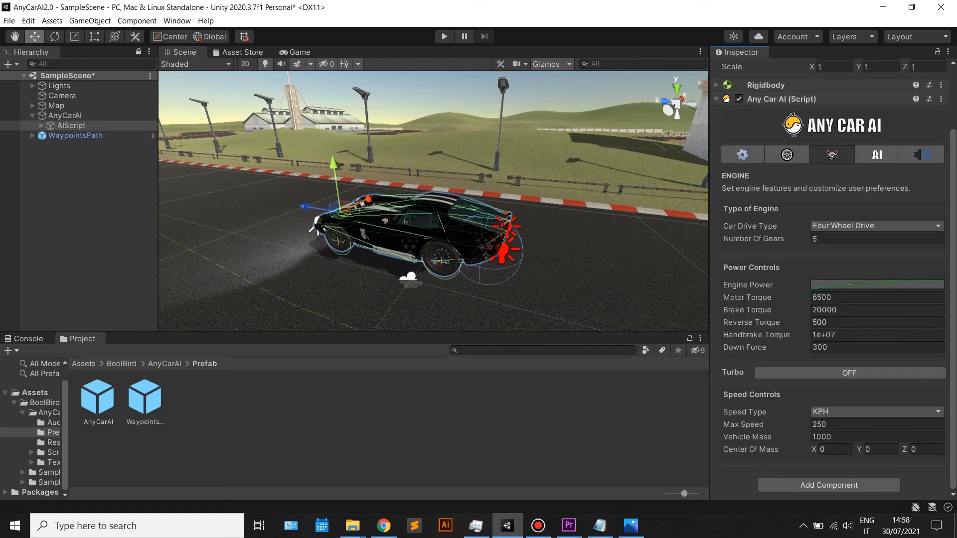
{"action": "left_click", "coordinate": [878, 226]}
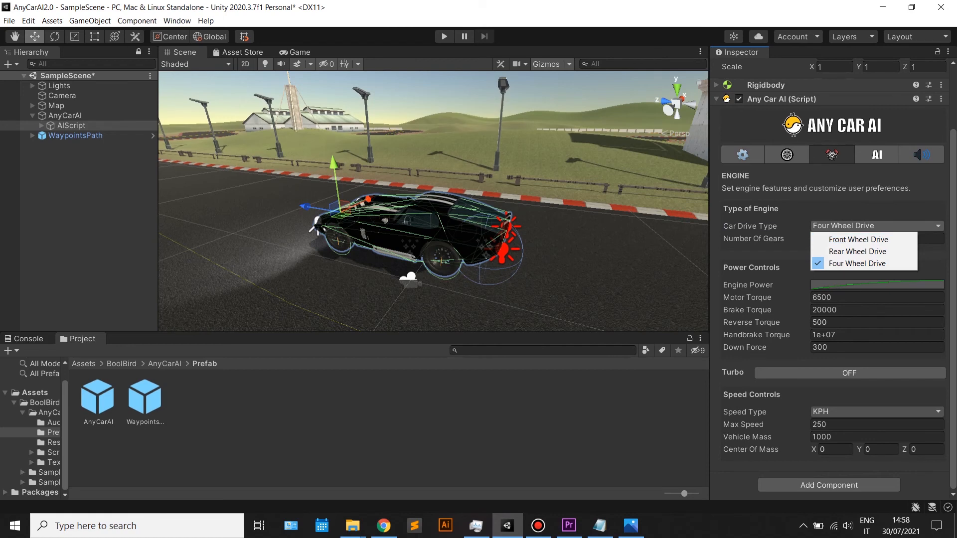
{"action": "left_click", "coordinate": [875, 238]}
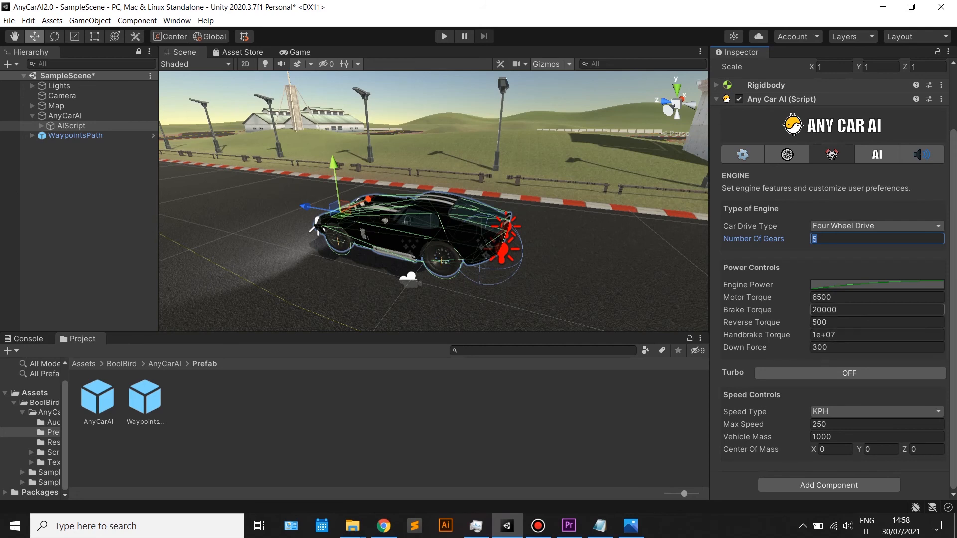
{"action": "left_click", "coordinate": [877, 285]}
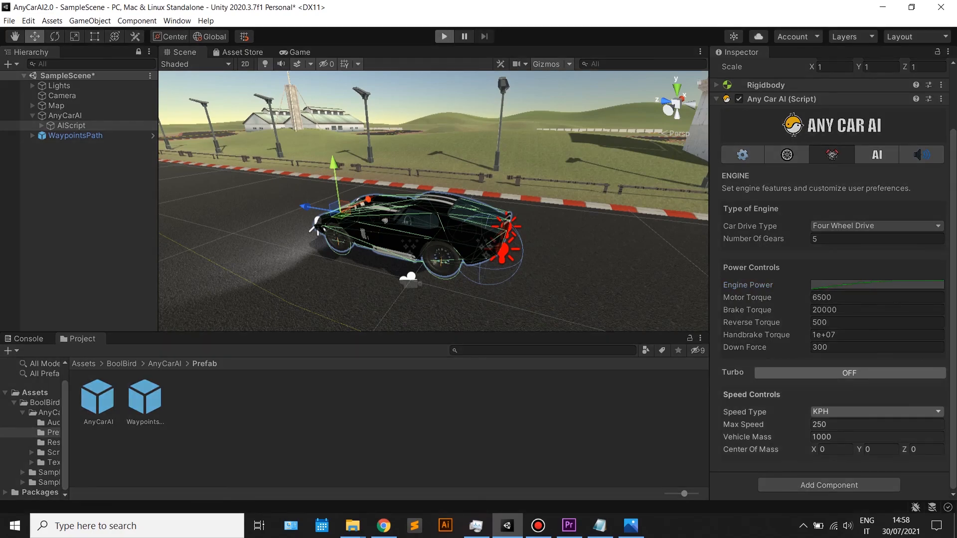
Set the Motor Torque to 7500 instead of 6500
{"action": "left_click", "coordinate": [445, 35]}
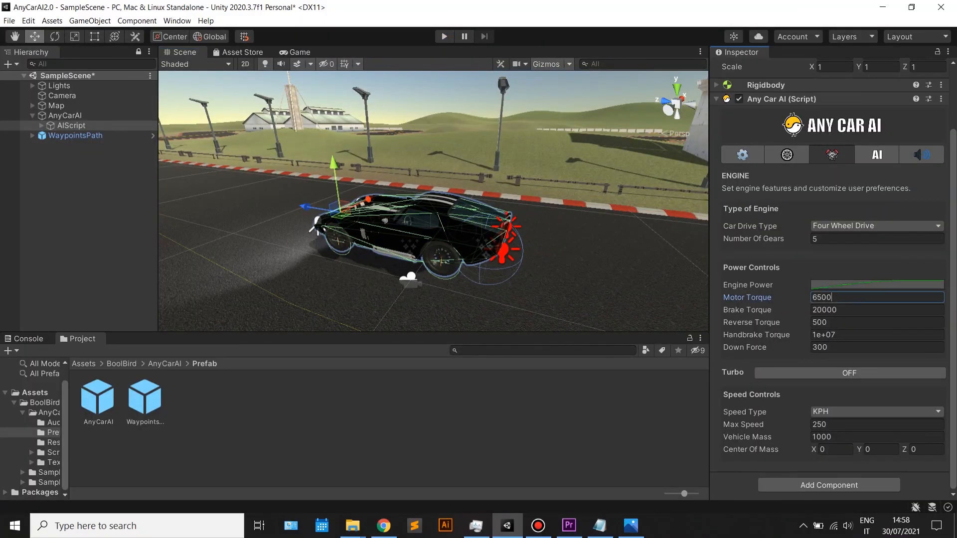
{"action": "type", "text": "7500"}
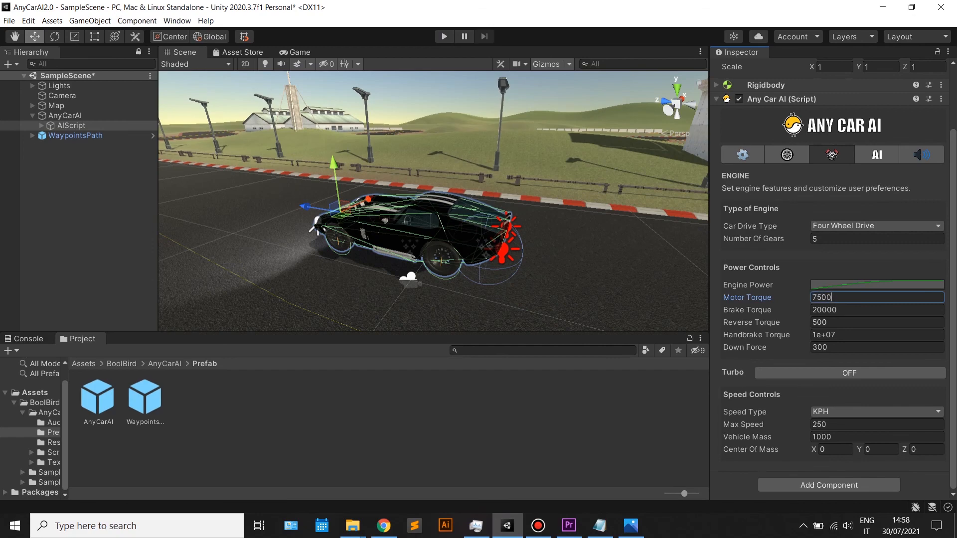